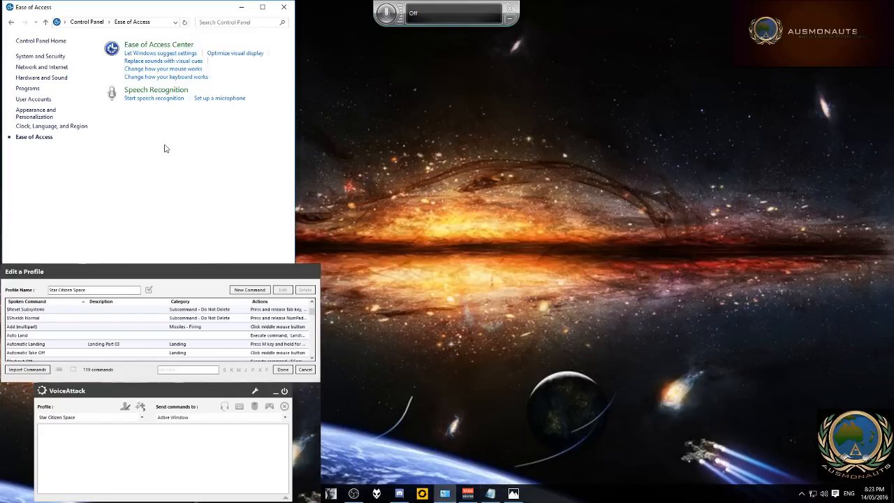
{"action": "mouse_move", "coordinate": [139, 96]}
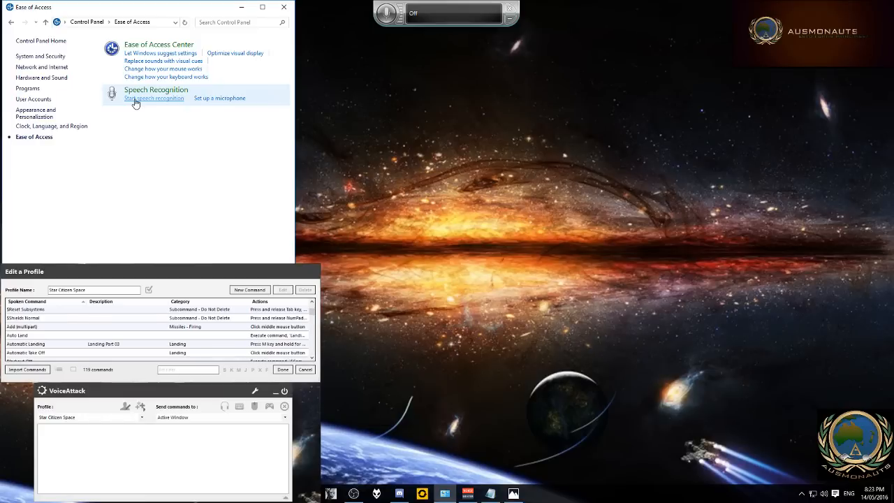
{"action": "mouse_move", "coordinate": [408, 58]}
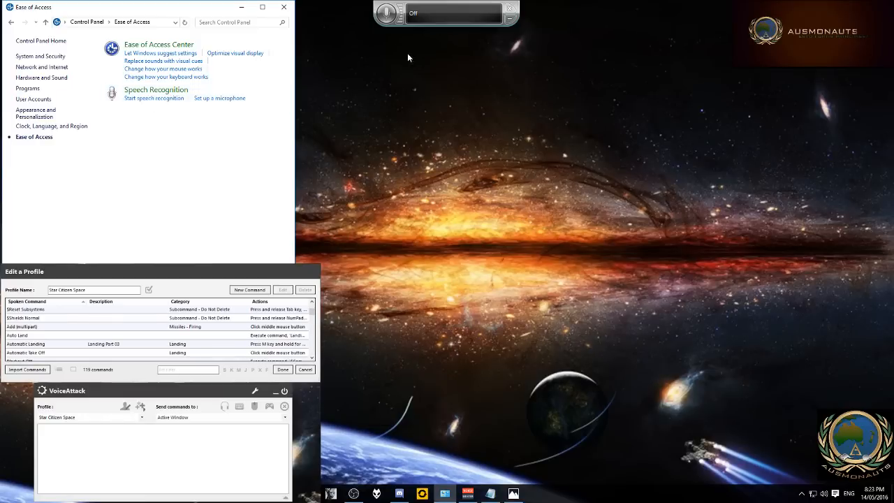
{"action": "mouse_move", "coordinate": [378, 23]}
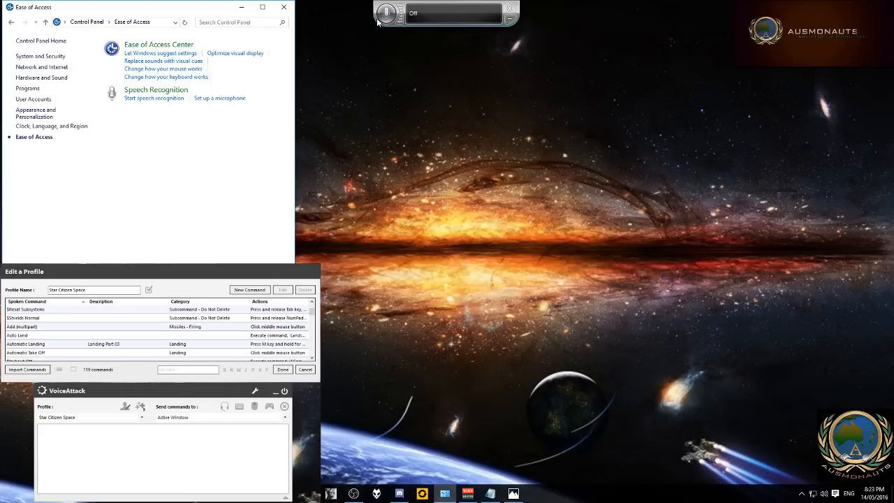
{"action": "mouse_move", "coordinate": [388, 14]}
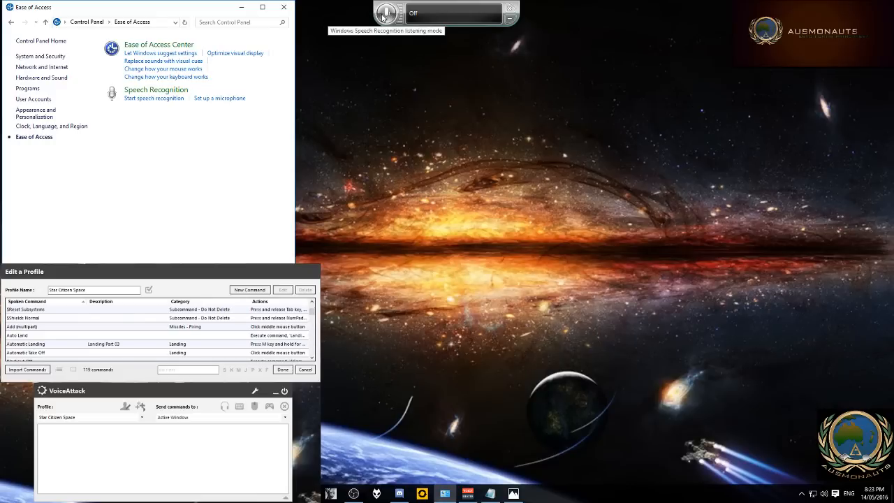
- Start speech recognition listening and begin adding a new word to the Speech Dictionary
{"action": "left_click", "coordinate": [386, 13]}
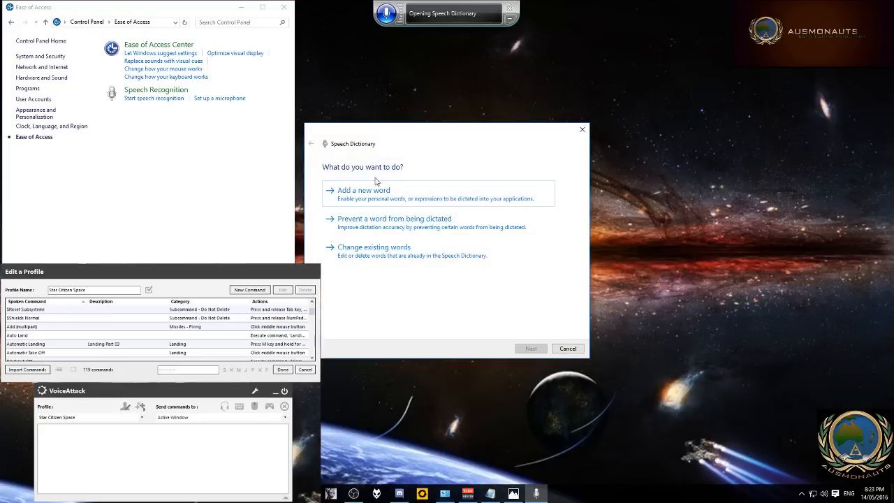
{"action": "mouse_move", "coordinate": [379, 190]}
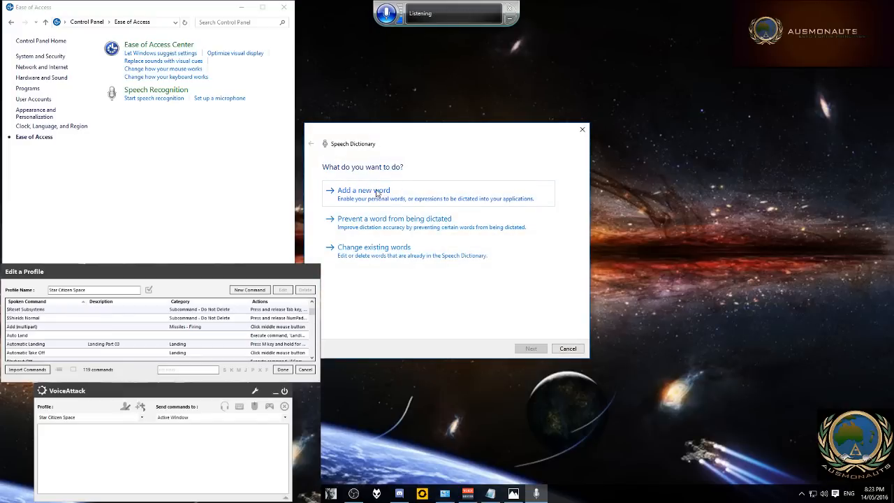
{"action": "left_click", "coordinate": [363, 190]}
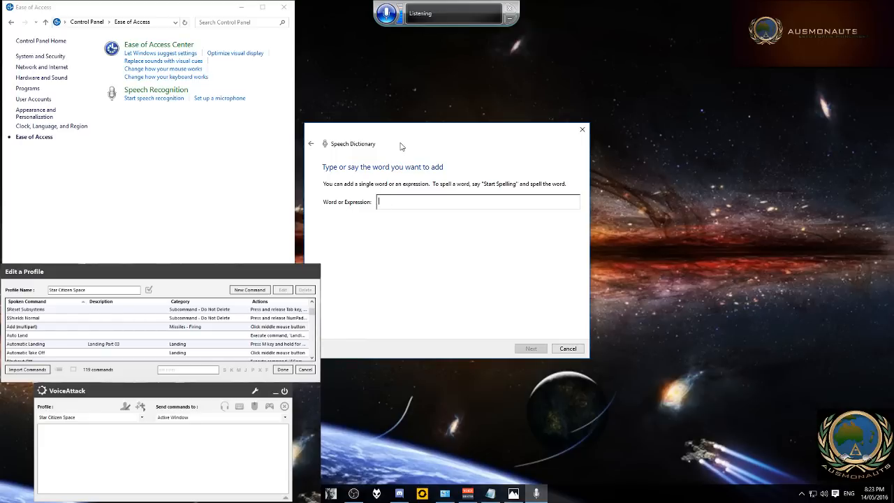
- Enter 'Automatic Landing' as the new expression and continue with Next
{"action": "type", "text": "Au and talking they voiced attac sentance child abuse Automatic Landing"}
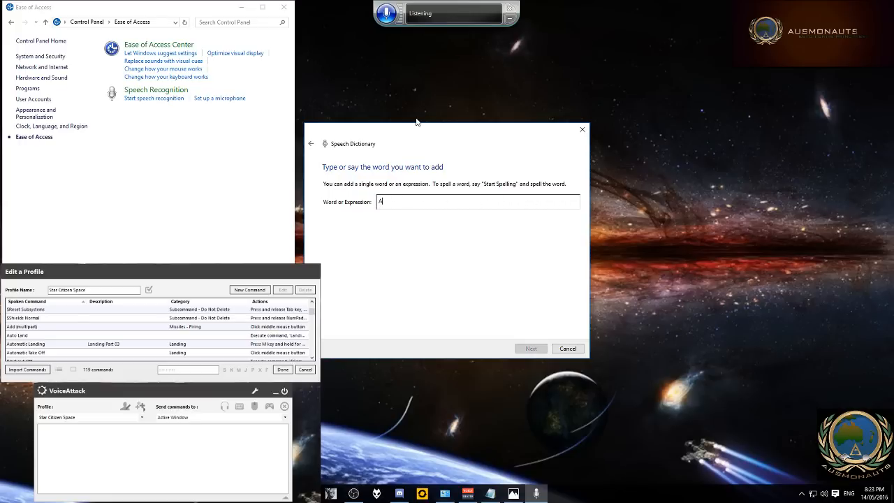
{"action": "type", "text": "Automatic"}
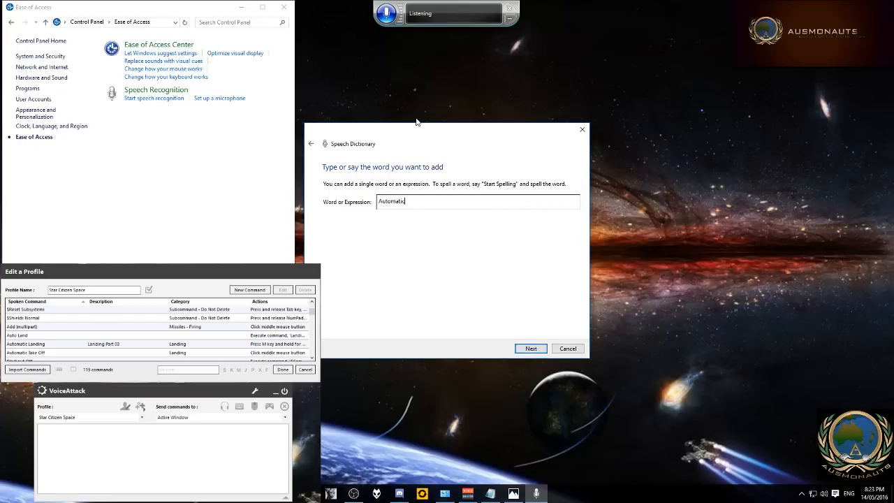
{"action": "type", "text": "Landi"}
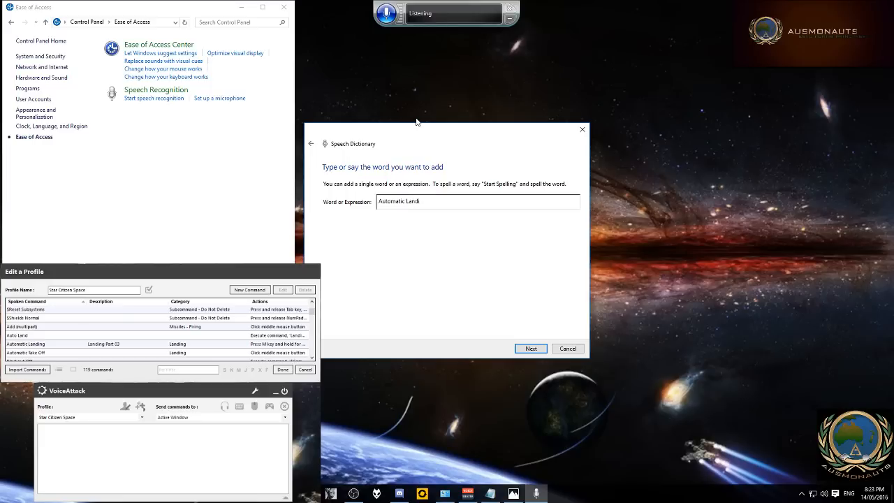
{"action": "type", "text": "ng"}
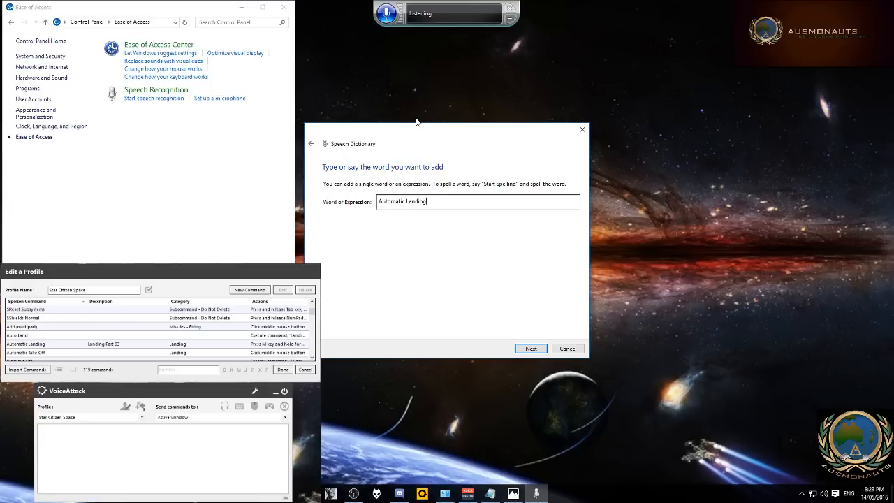
{"action": "left_click", "coordinate": [530, 347]}
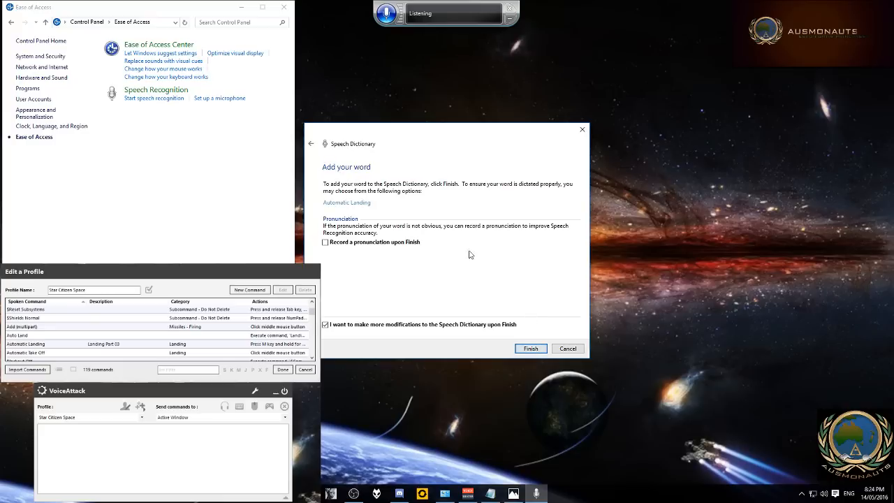
{"action": "mouse_move", "coordinate": [368, 245]}
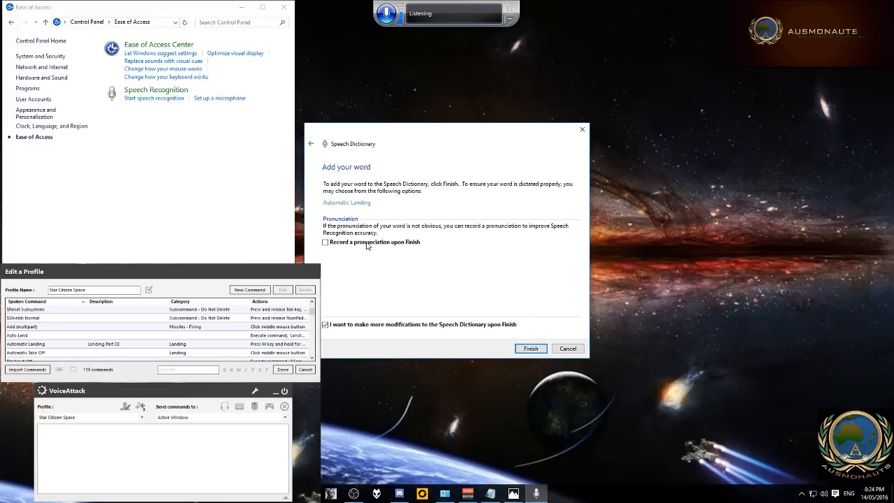
- Enable 'Record a pronunciation upon Finish' and finish to reach the recording page
{"action": "left_click", "coordinate": [325, 242]}
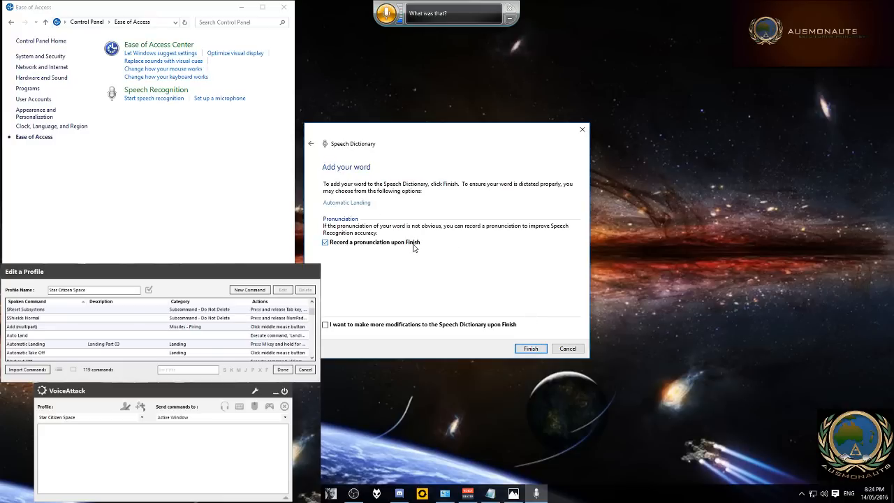
{"action": "mouse_move", "coordinate": [381, 313]}
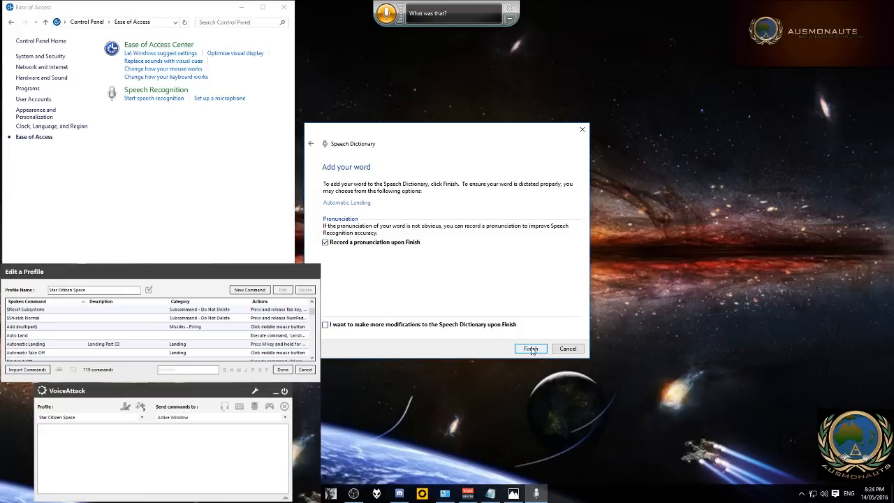
{"action": "left_click", "coordinate": [531, 348]}
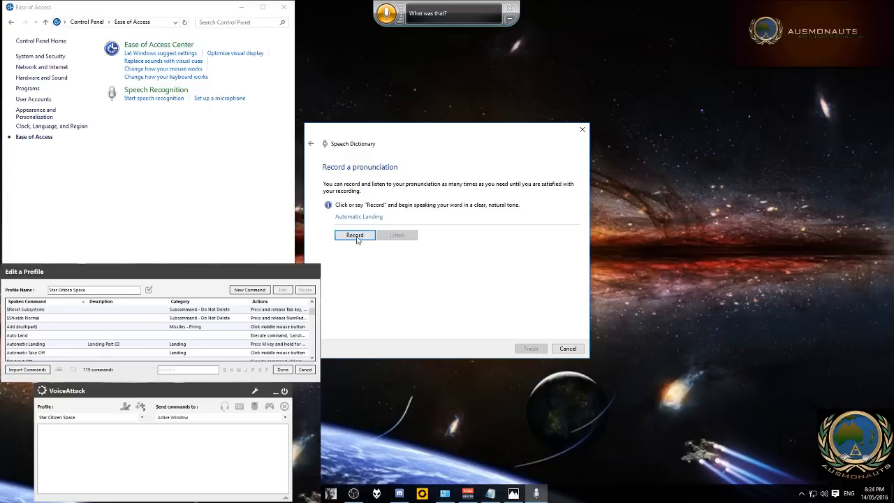
- Record a spoken pronunciation of 'Automatic Landing' until the recording succeeds
{"action": "left_click", "coordinate": [323, 494]}
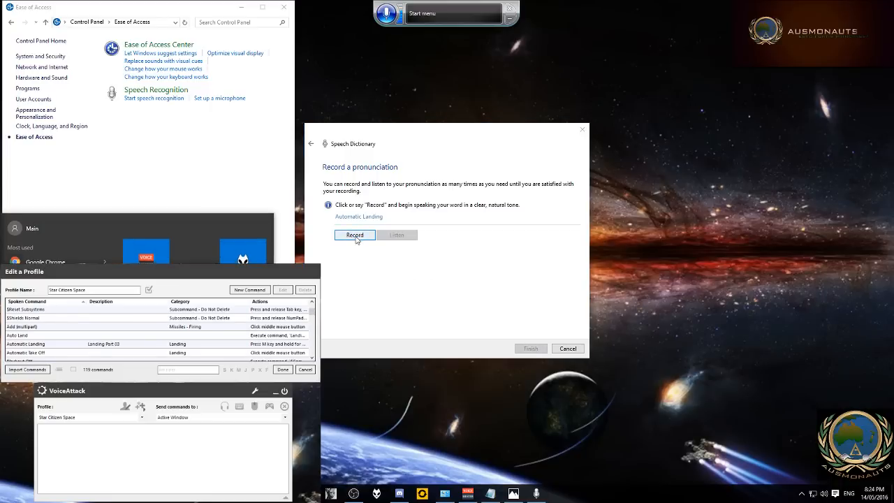
{"action": "left_click", "coordinate": [354, 235]}
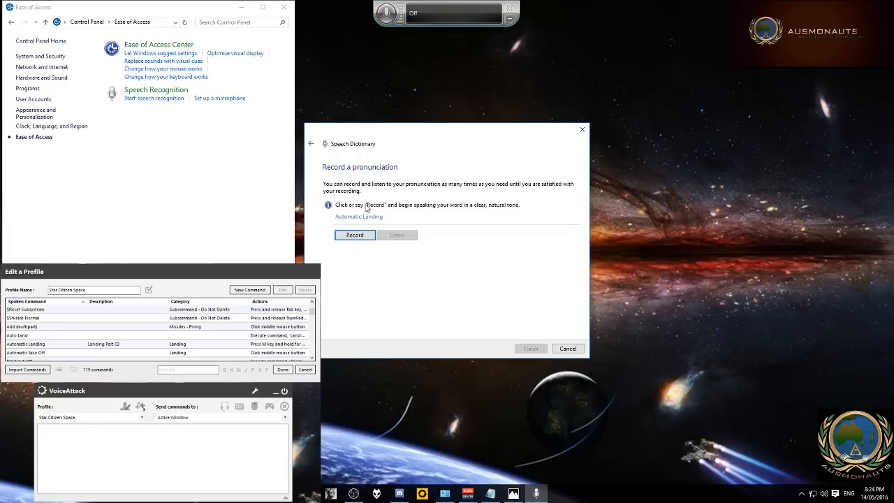
{"action": "left_click", "coordinate": [354, 234]}
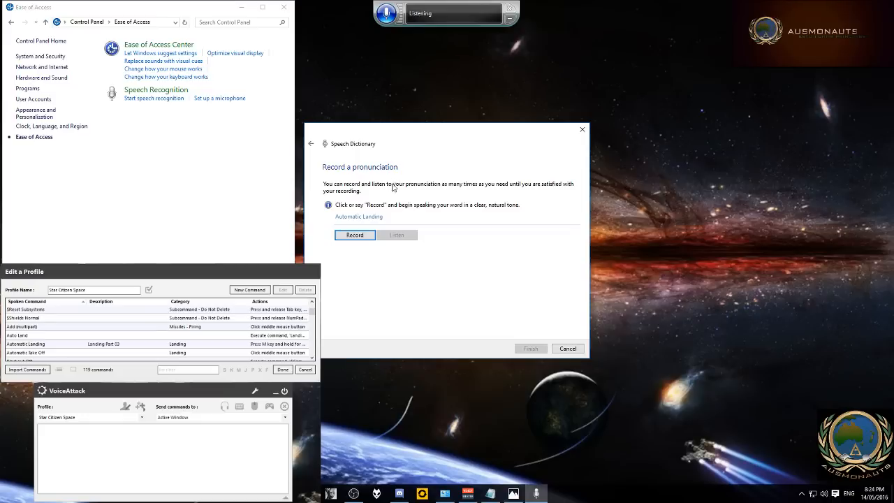
{"action": "left_click", "coordinate": [354, 235]}
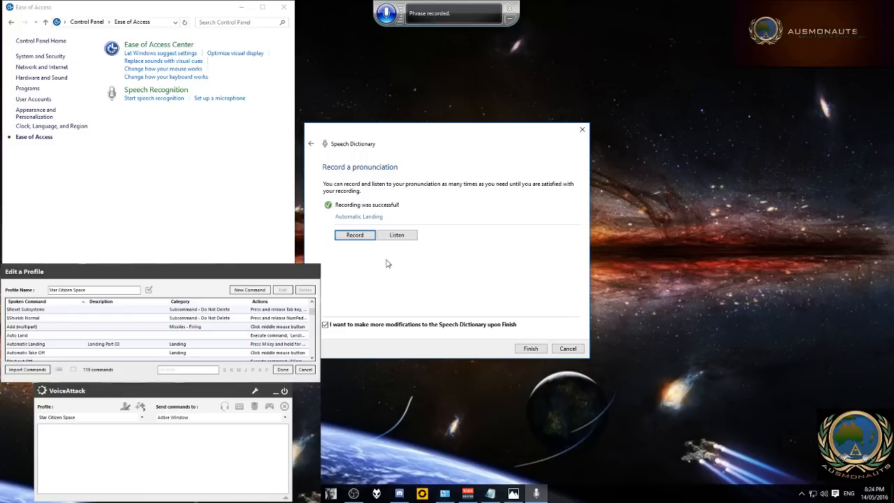
{"action": "mouse_move", "coordinate": [388, 21]}
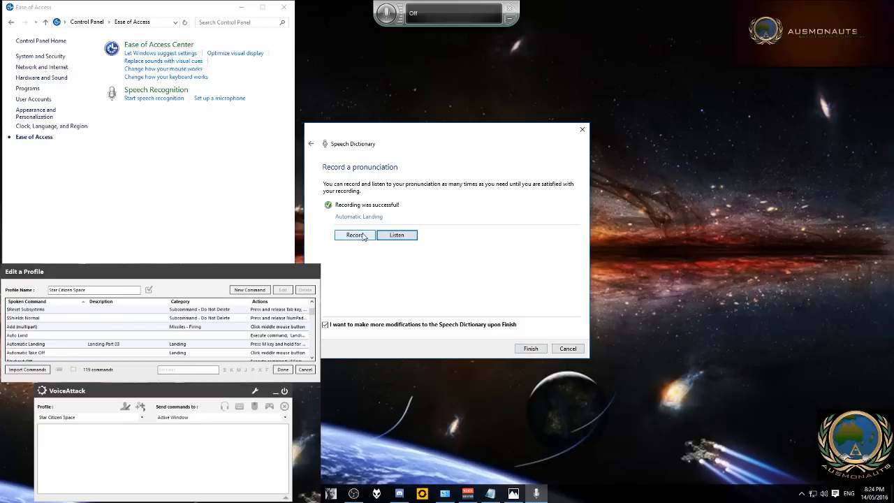
- Save 'Automatic Landing' with its recorded pronunciation via Finish
{"action": "left_click", "coordinate": [530, 349]}
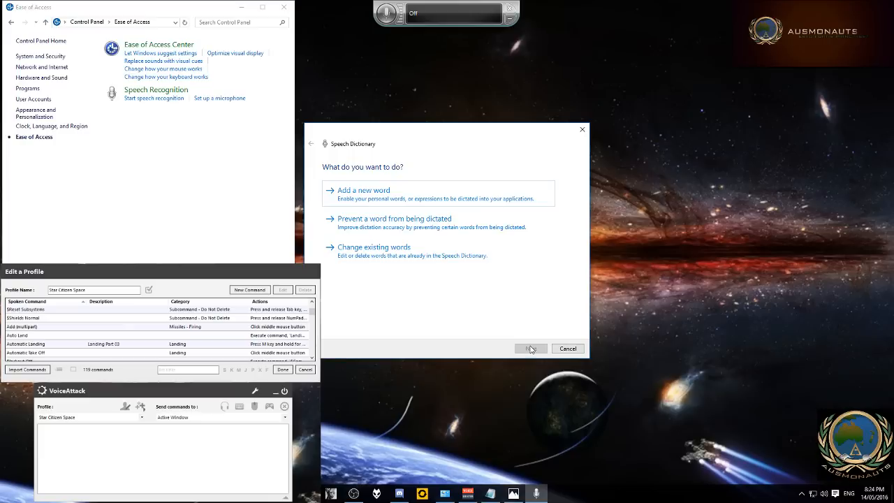
{"action": "mouse_move", "coordinate": [442, 337]}
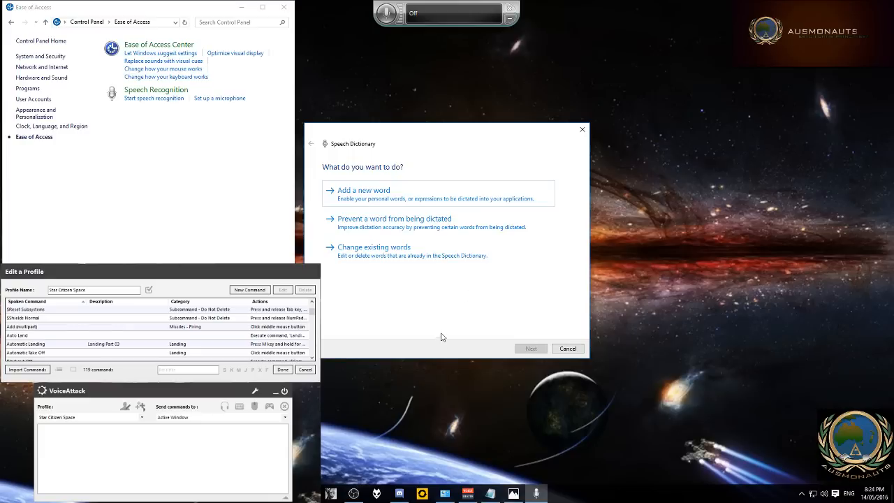